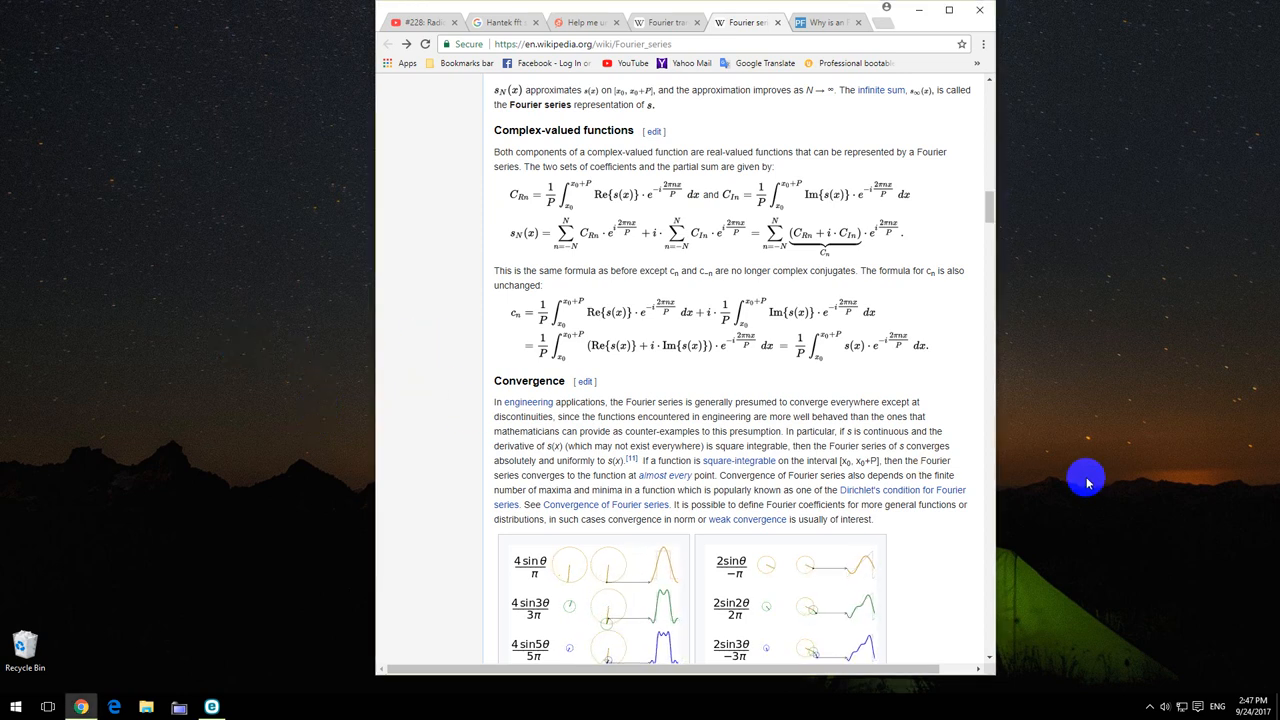
mouse_move(1003, 452)
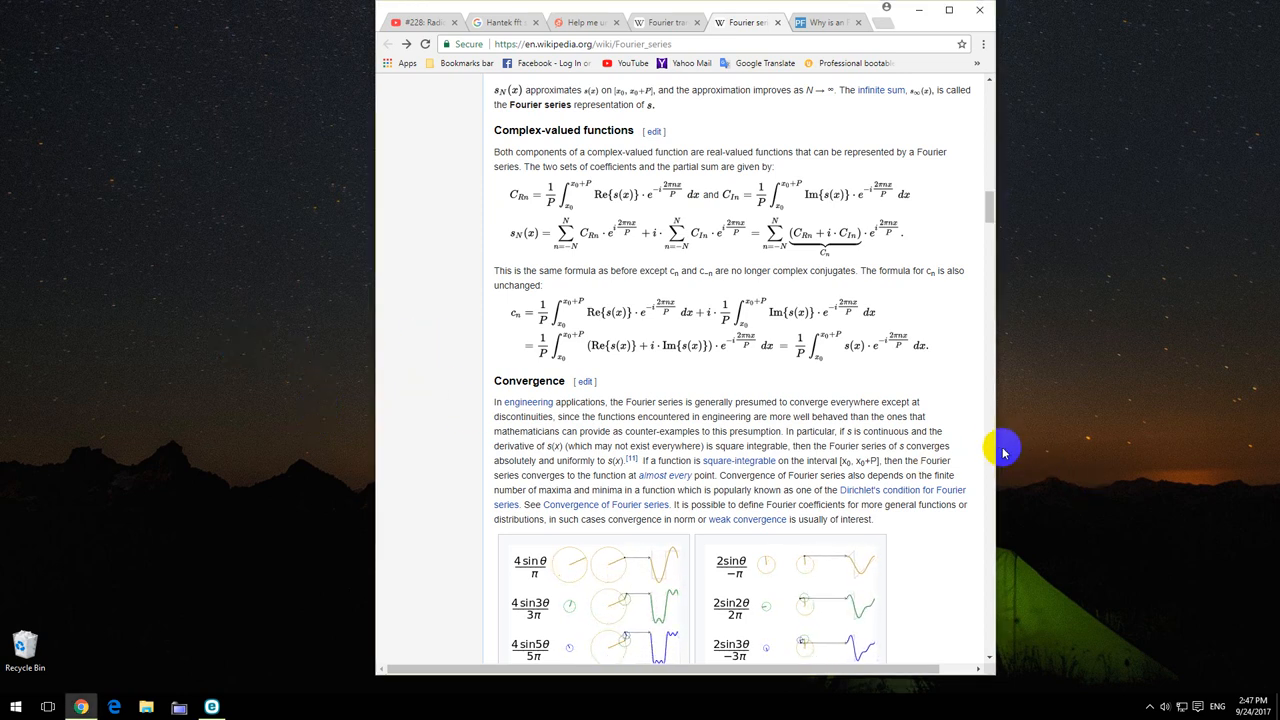
- Scroll the Fourier series article down to the Convergence section's square-wave and sawtooth animations
scroll("down", 3)
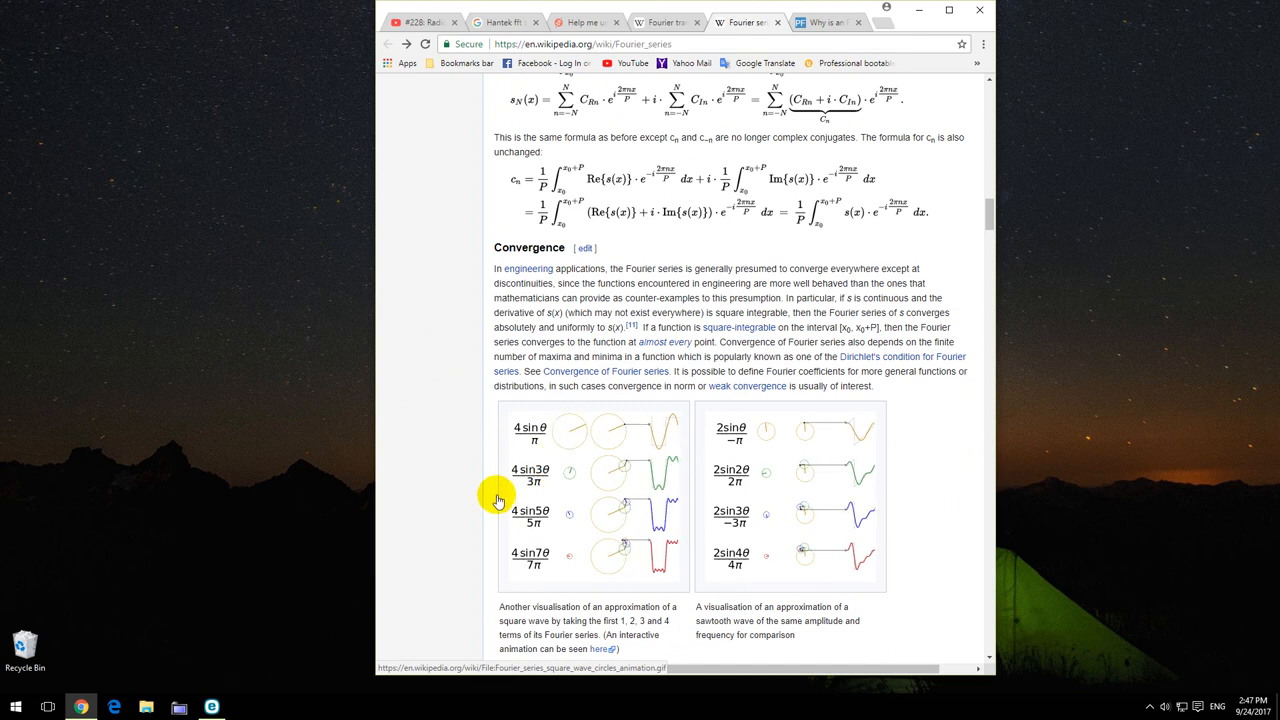
- Save the square-wave circles animation and the six-sine-sum transform animation as desktop GIFs
right_click(545, 460)
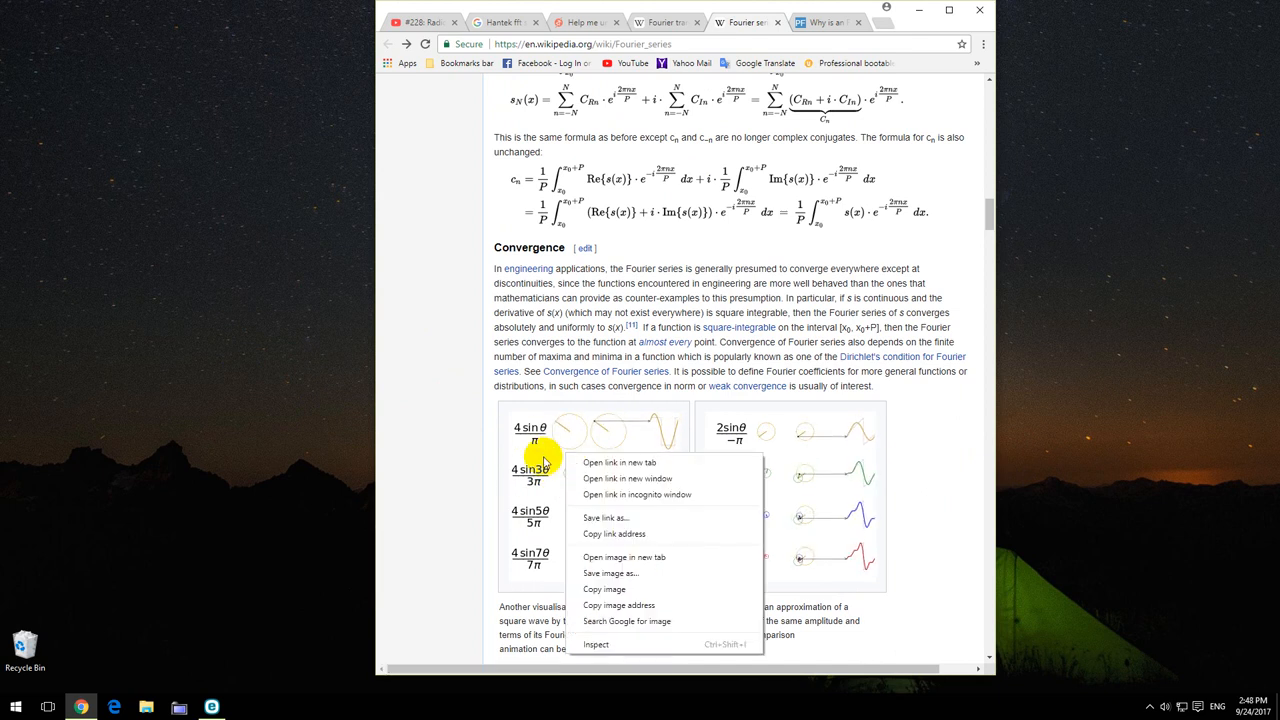
mouse_move(625, 580)
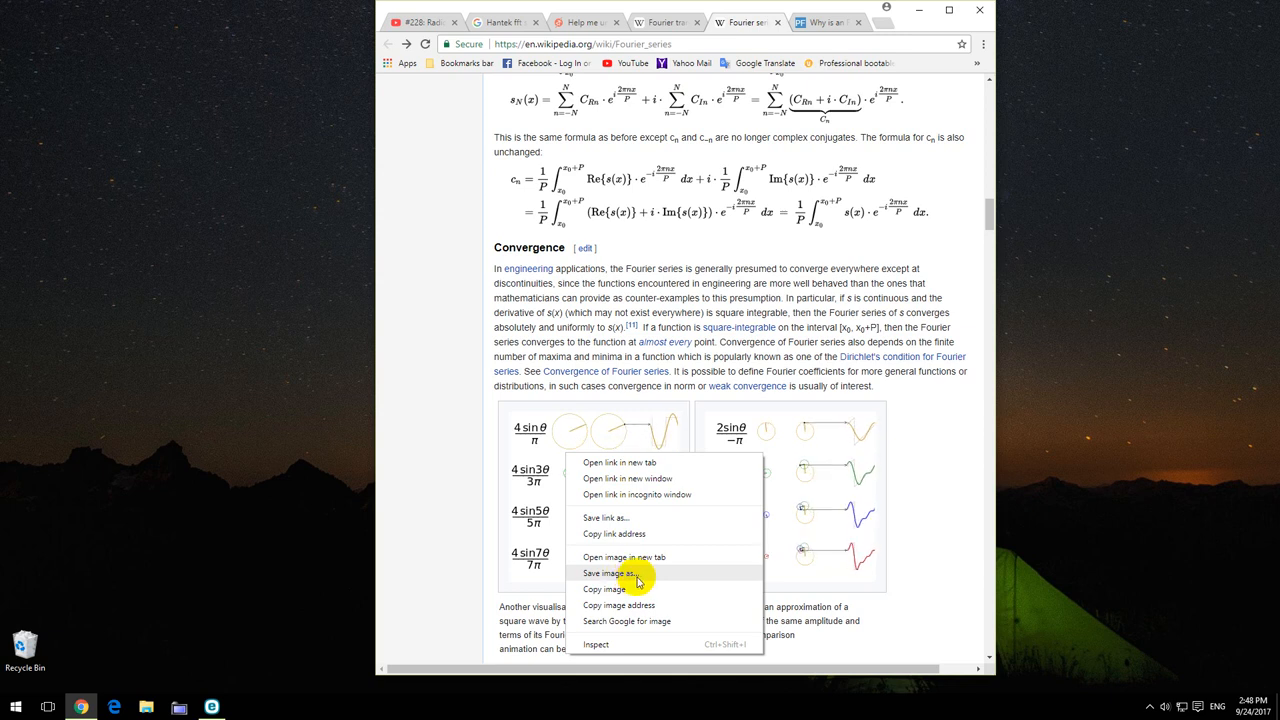
left_click(617, 573)
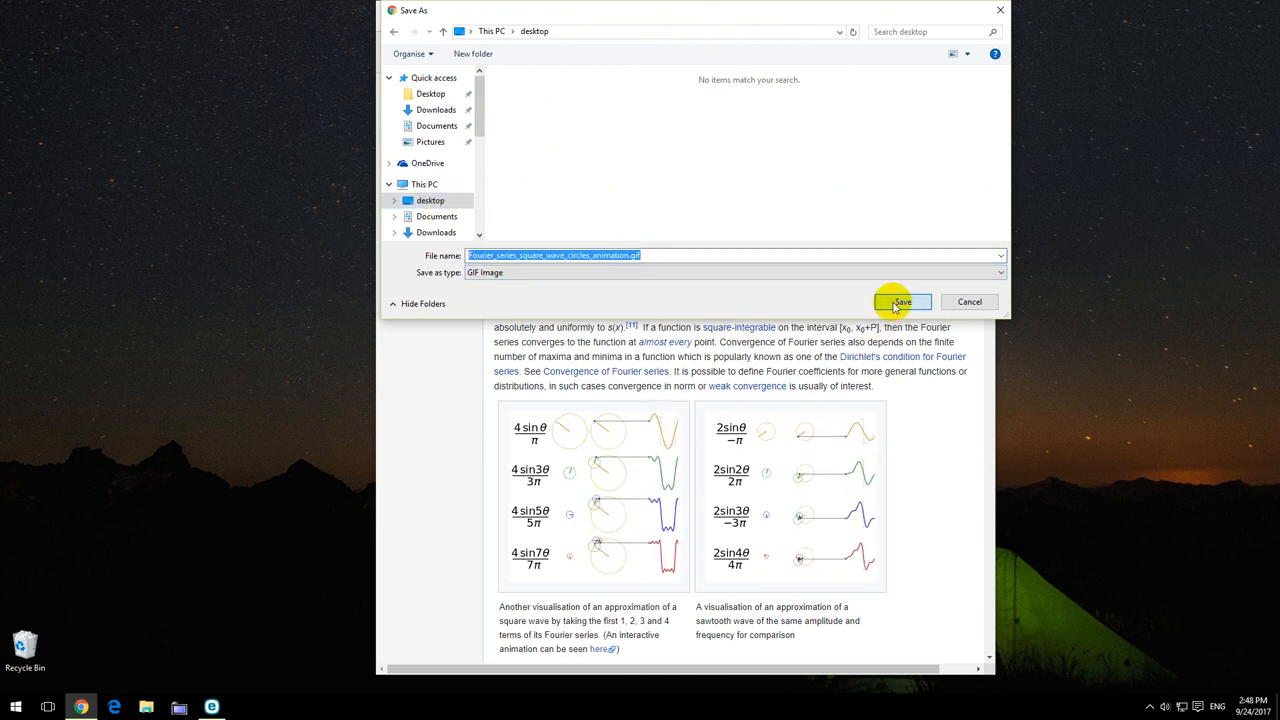
left_click(901, 301)
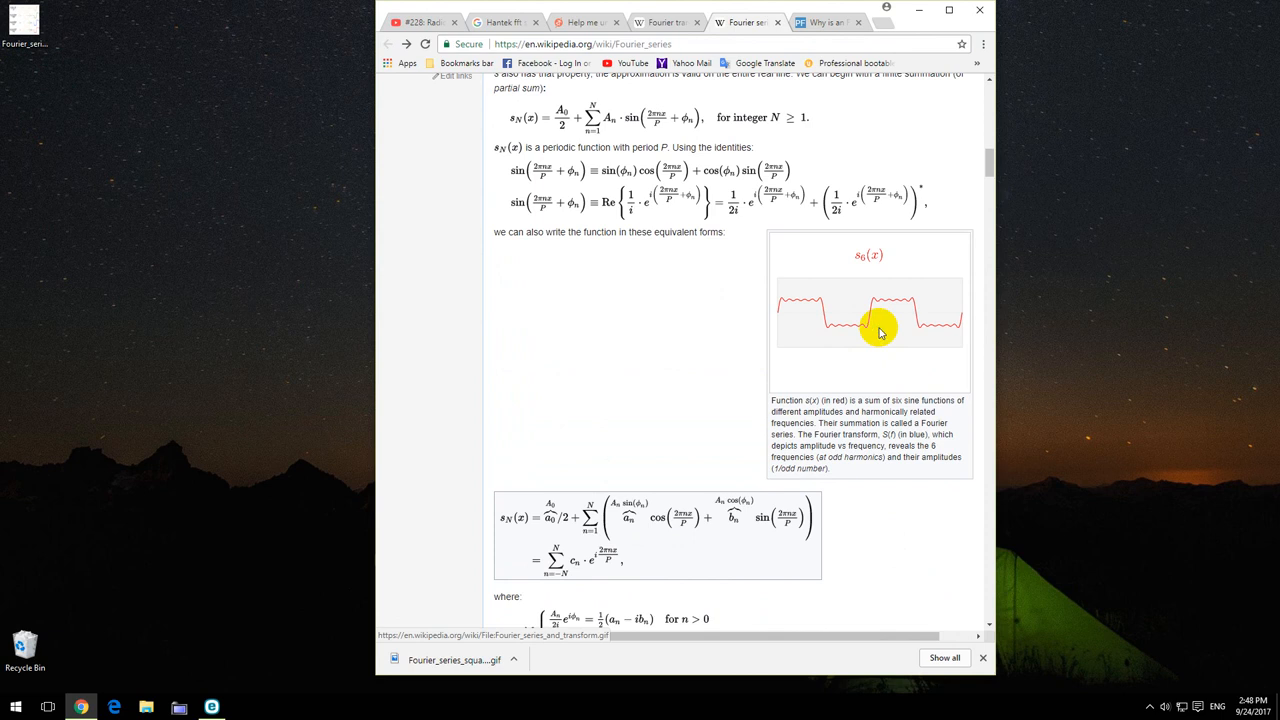
right_click(880, 330)
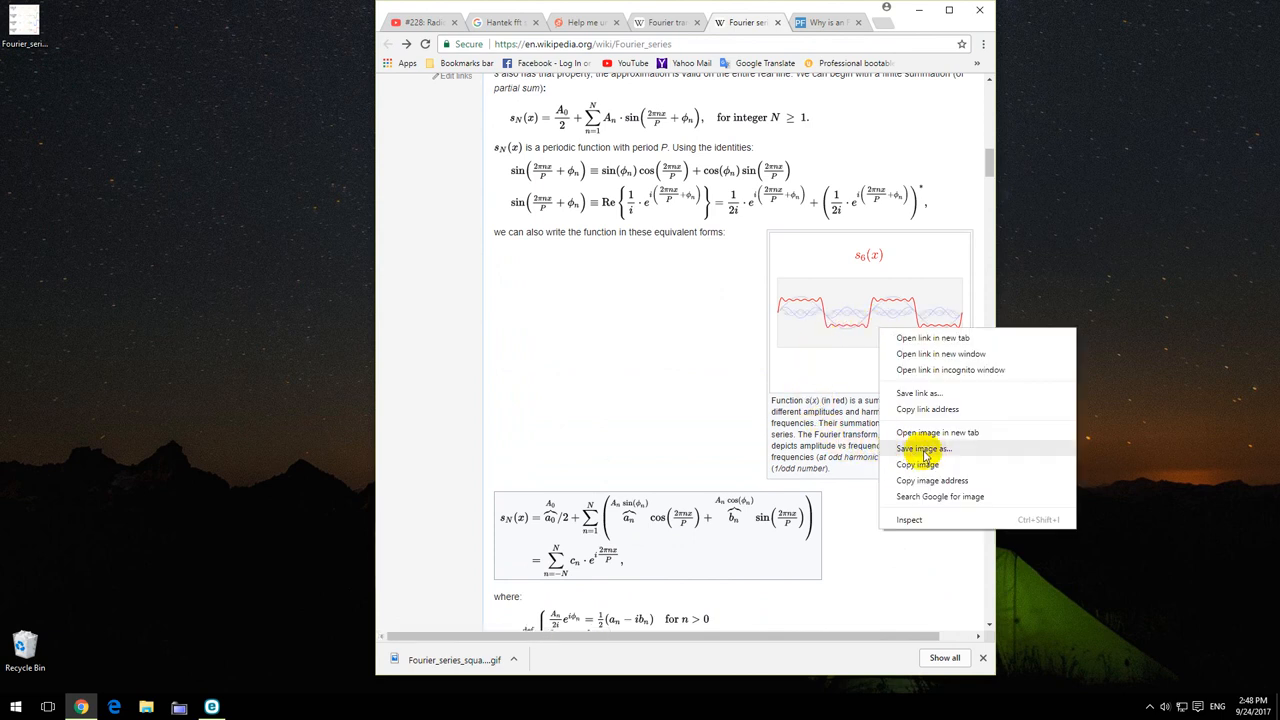
left_click(921, 447)
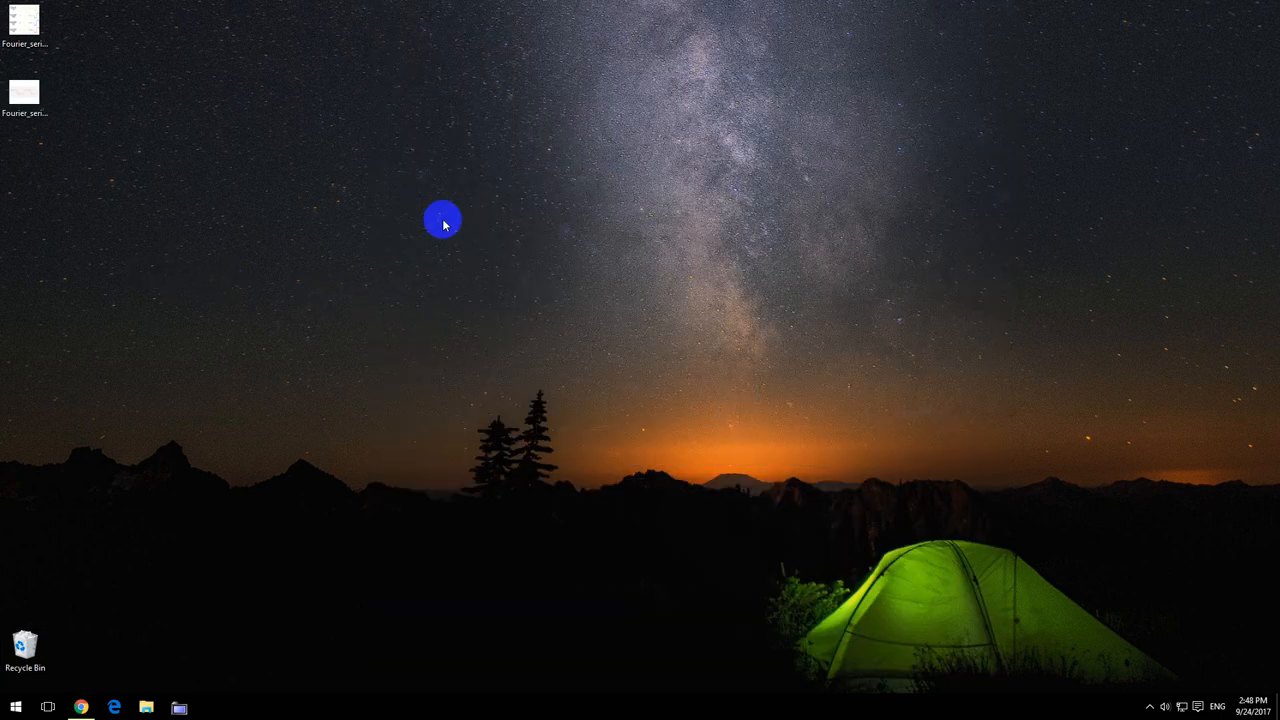
left_click(25, 90)
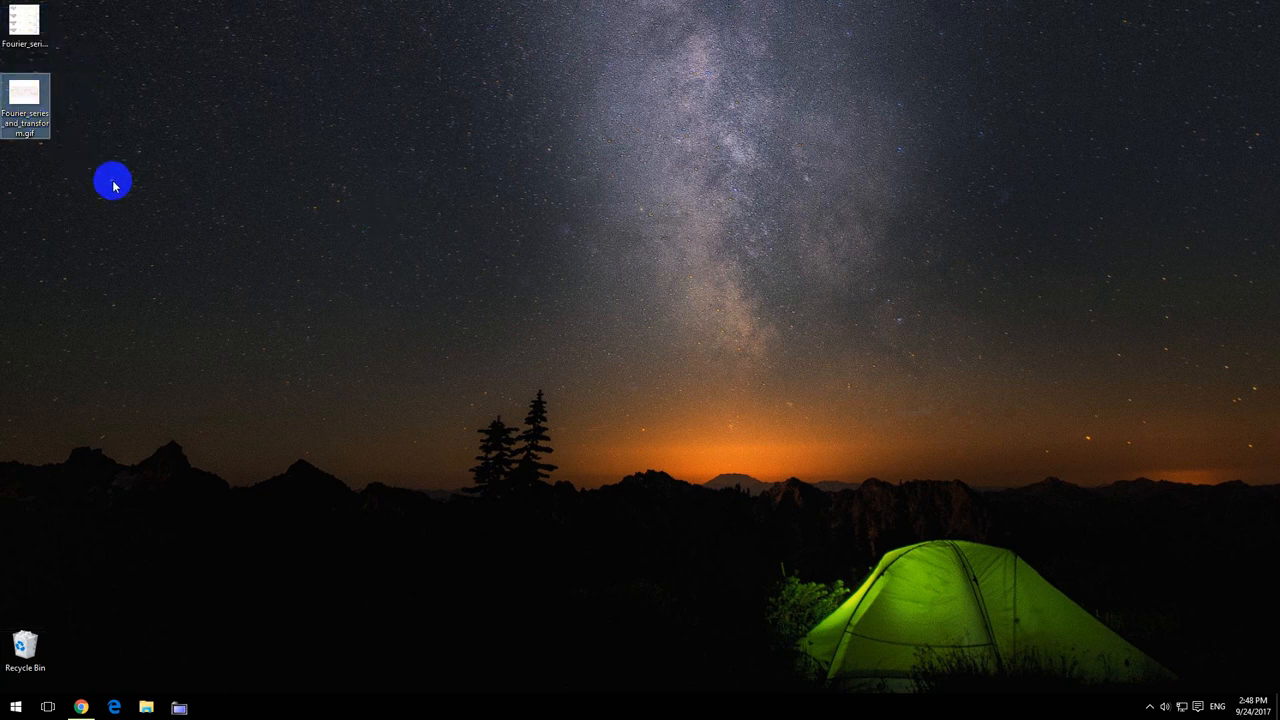
double_click(25, 90)
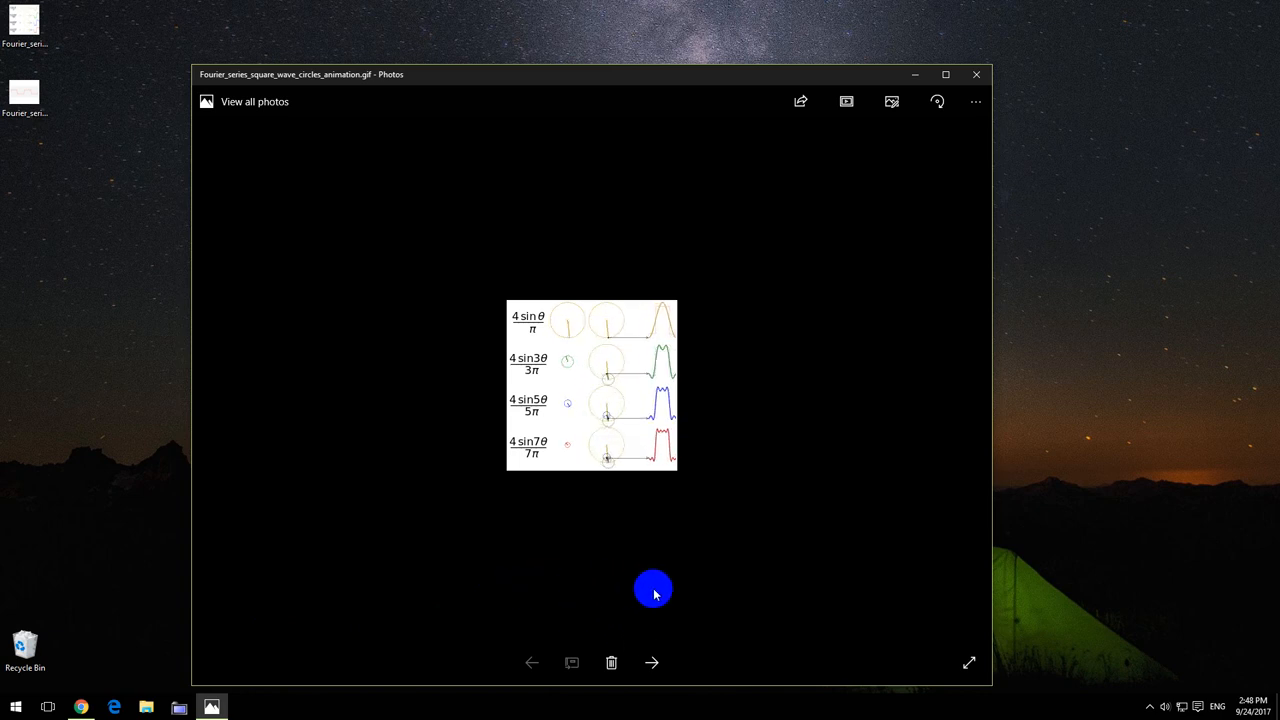
mouse_move(820, 470)
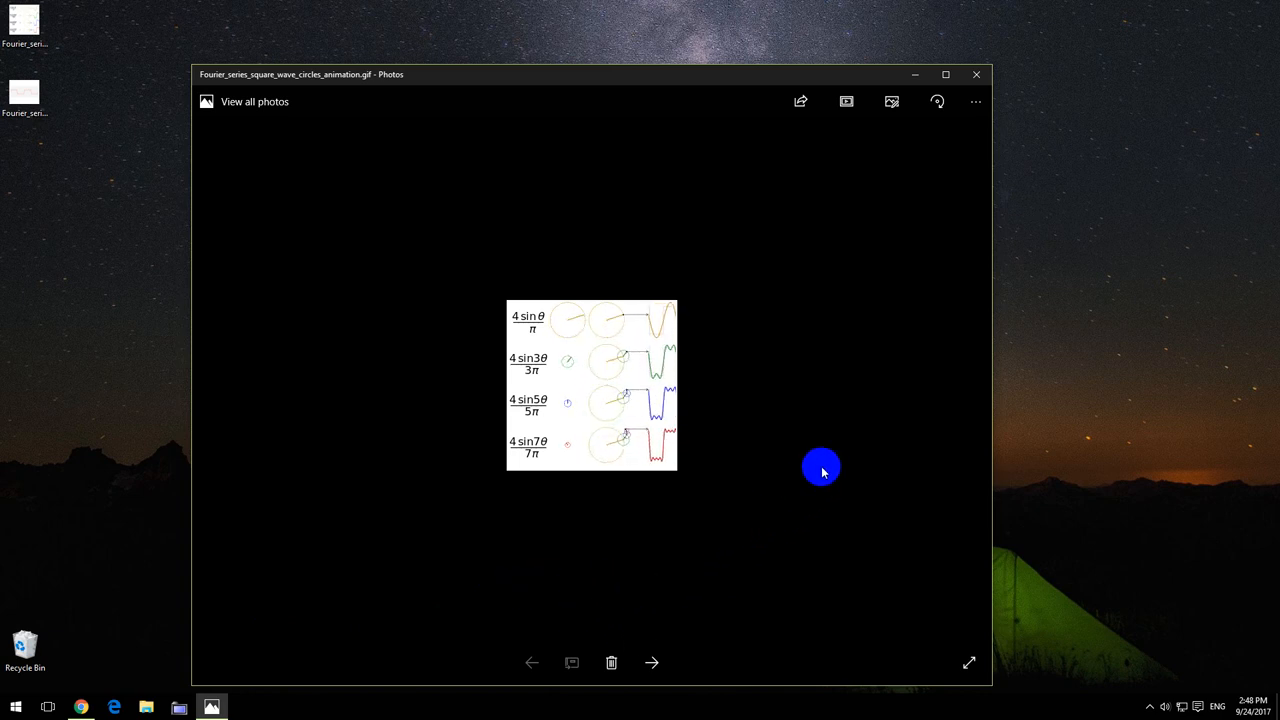
left_click(976, 74)
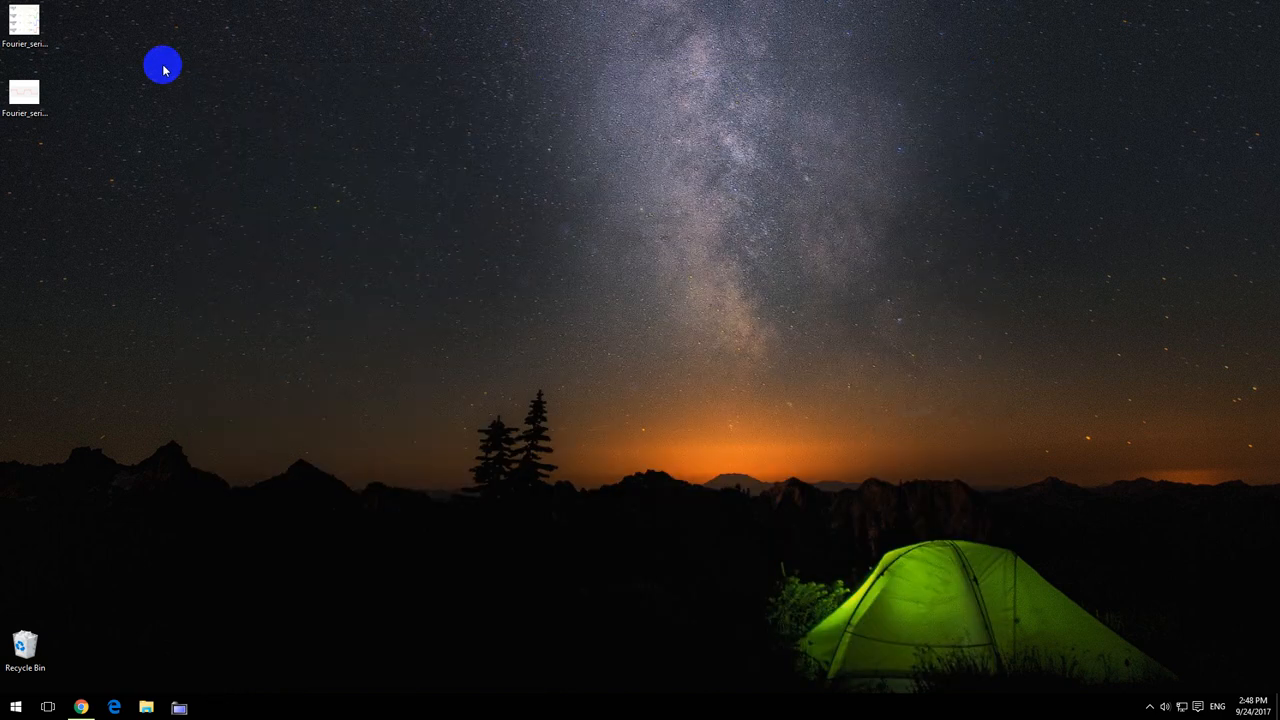
- Open the desktop square-wave circles GIF with Windows Media Player from the open-with app chooser
right_click(24, 20)
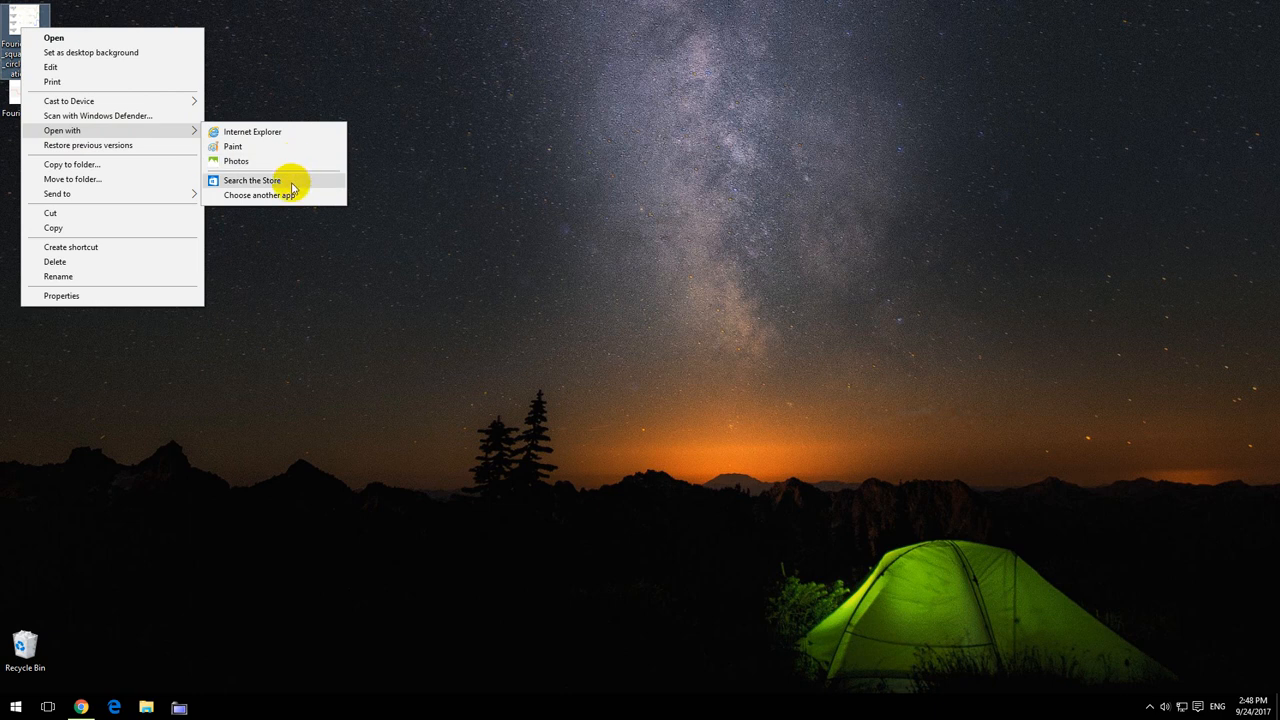
mouse_move(284, 195)
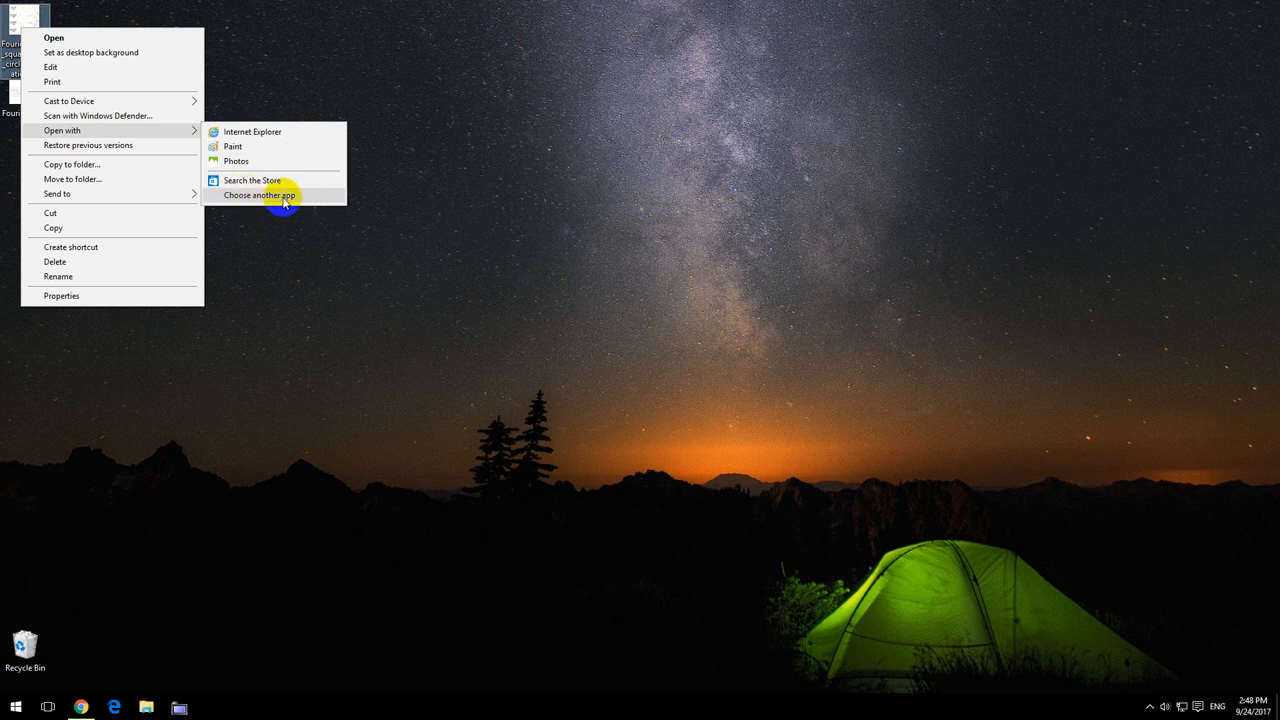
left_click(260, 195)
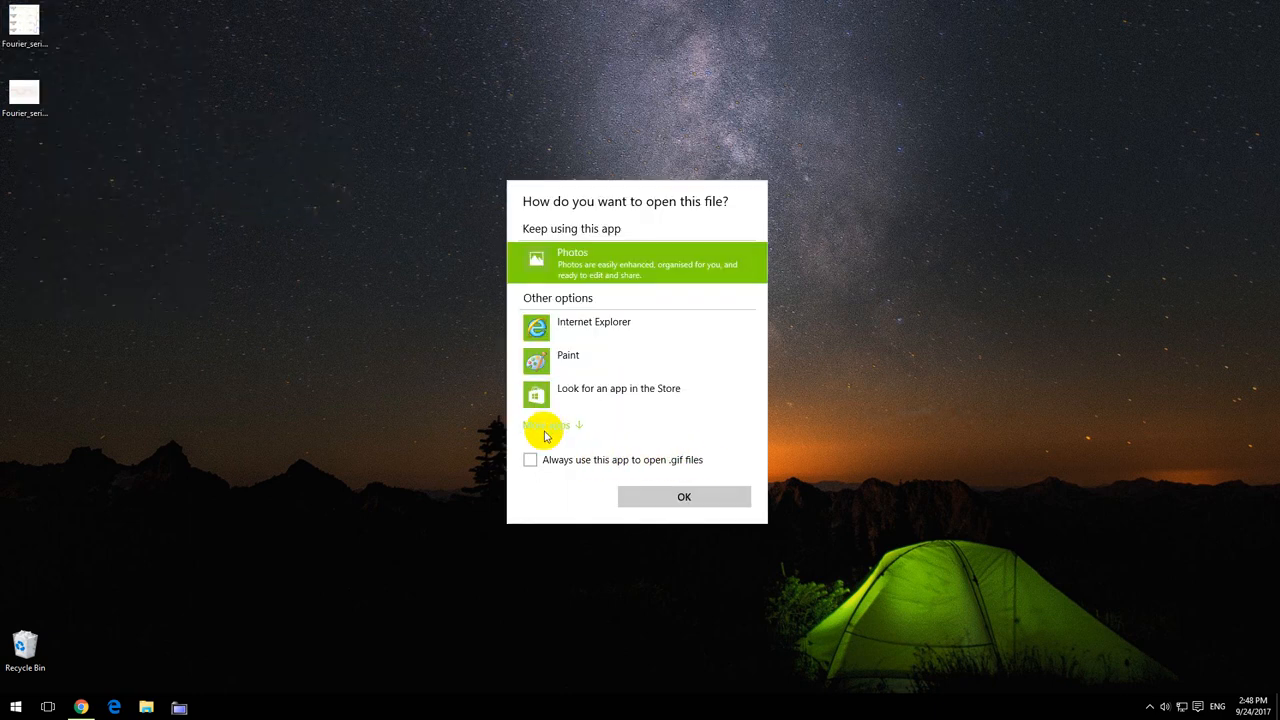
scroll("down", 3)
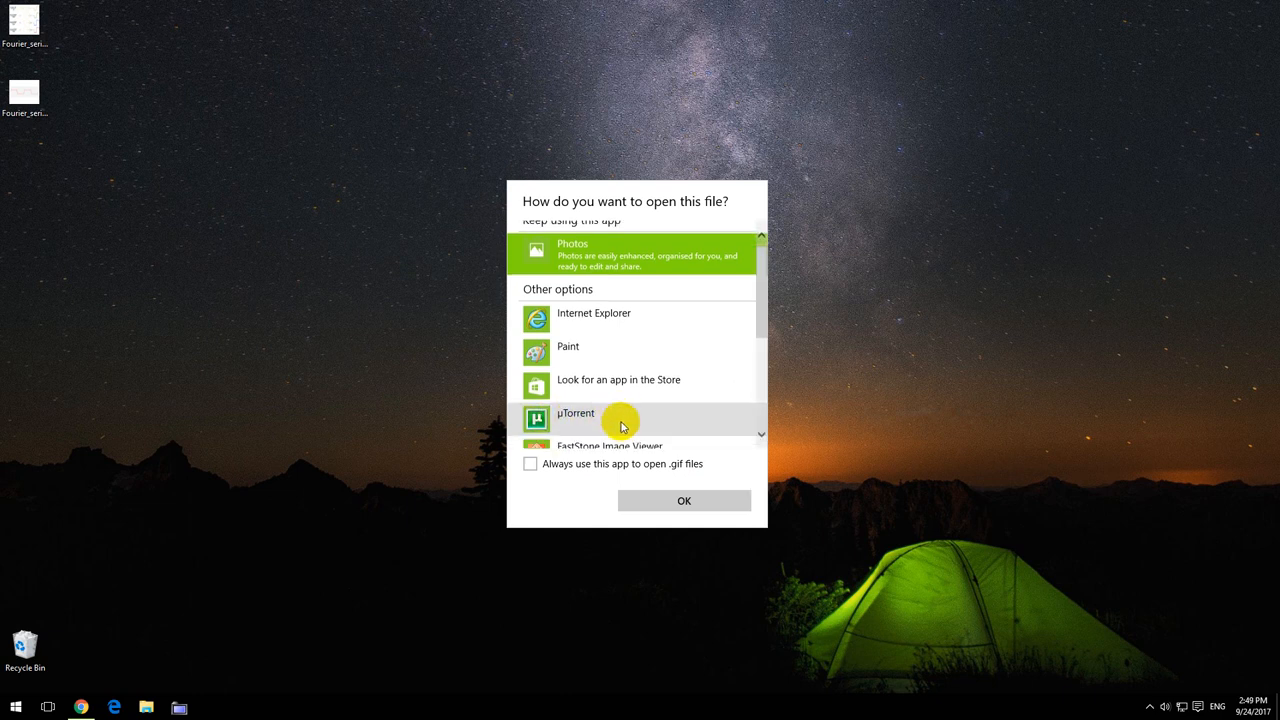
scroll("down", 3)
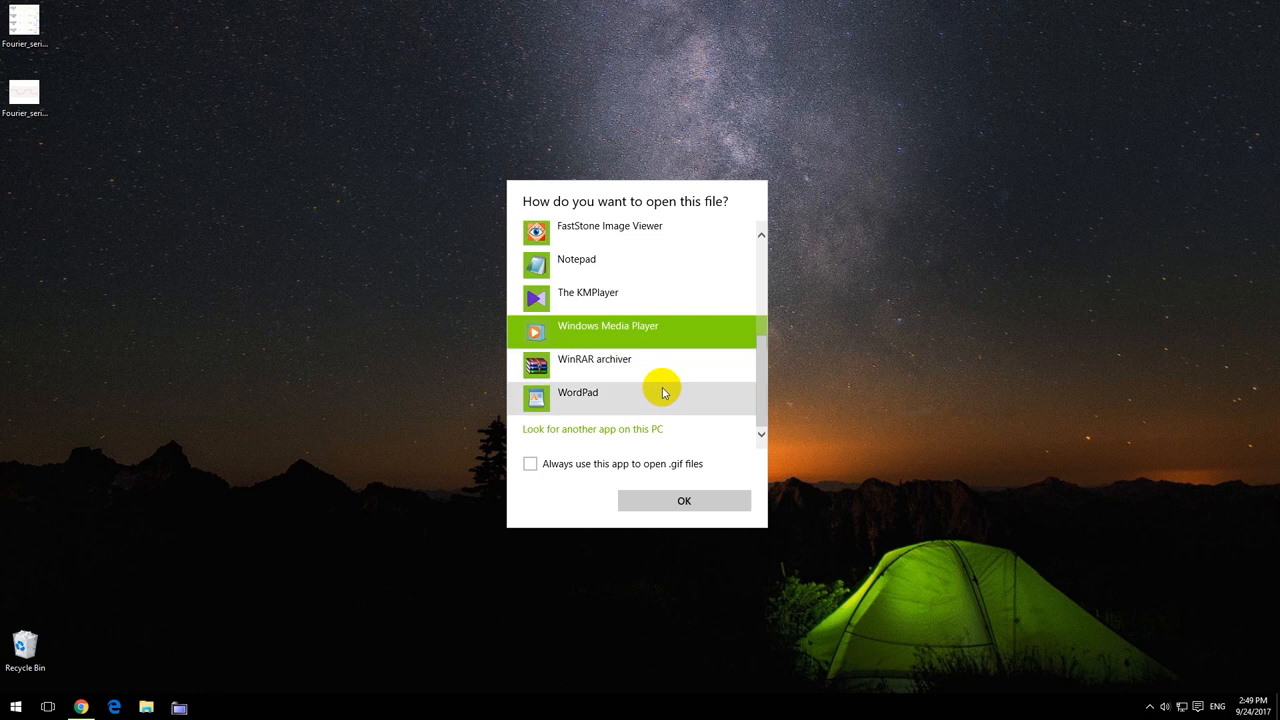
mouse_move(683, 533)
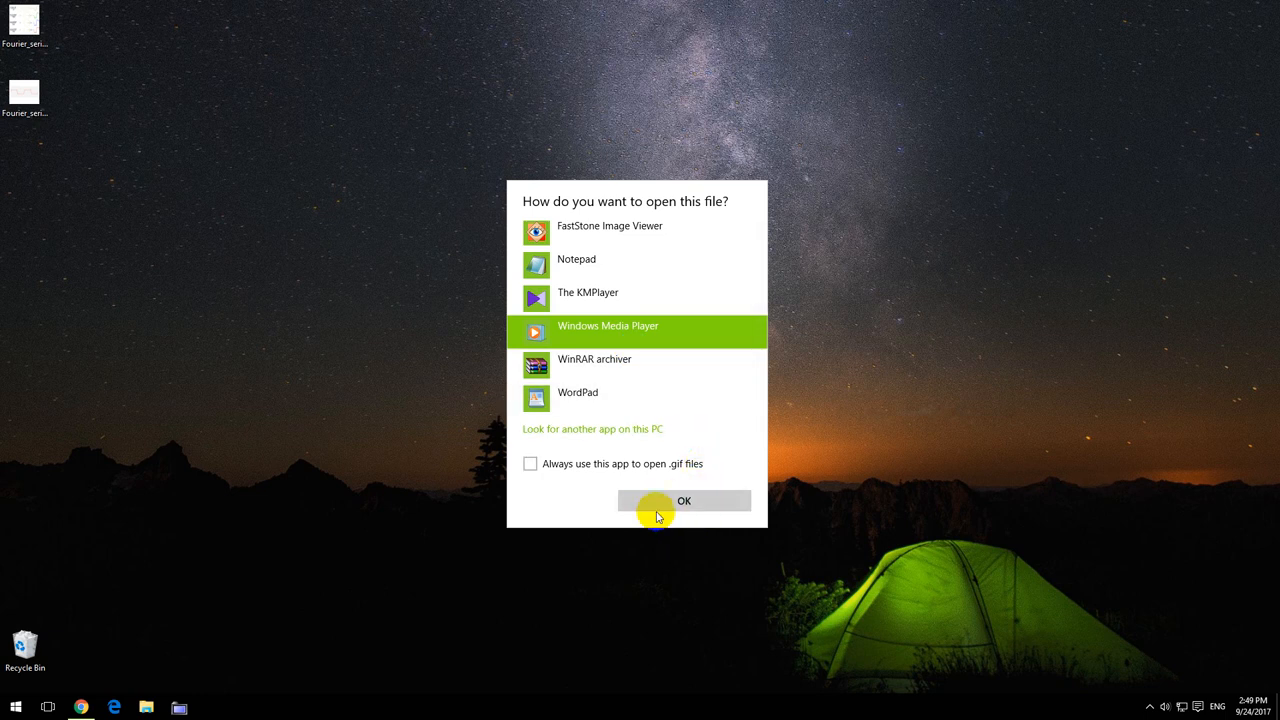
left_click(684, 501)
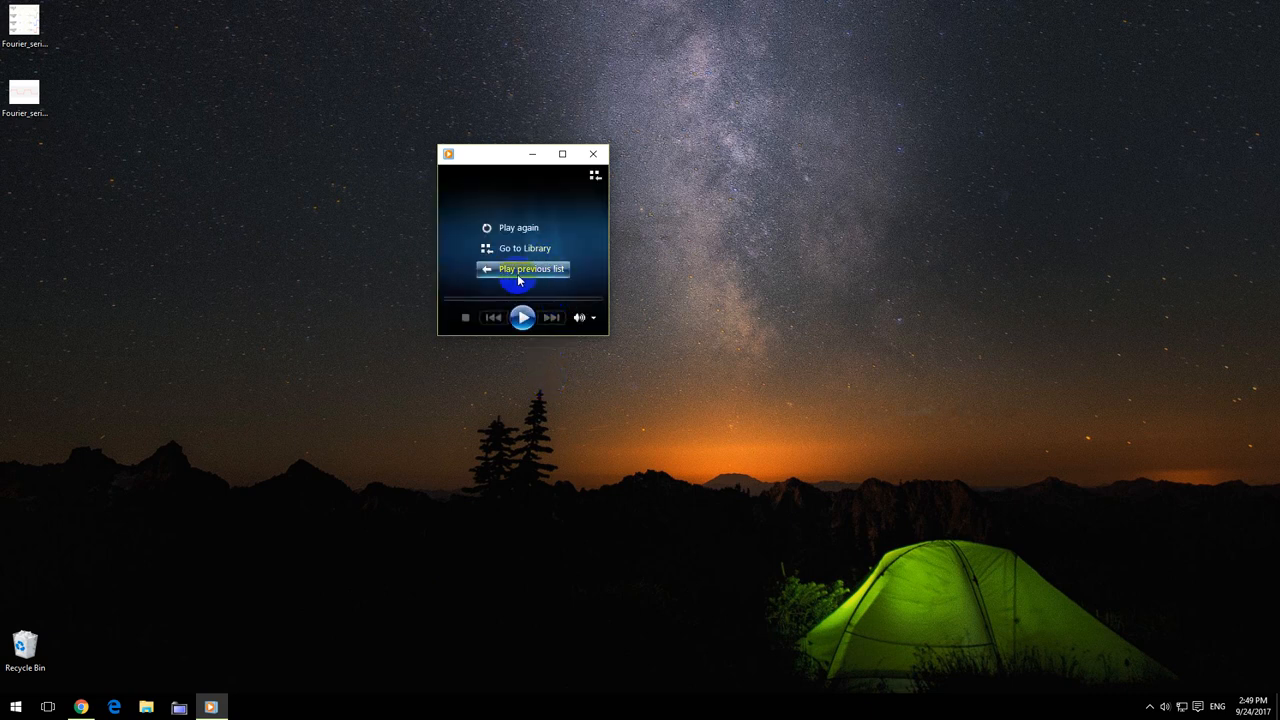
mouse_move(560, 427)
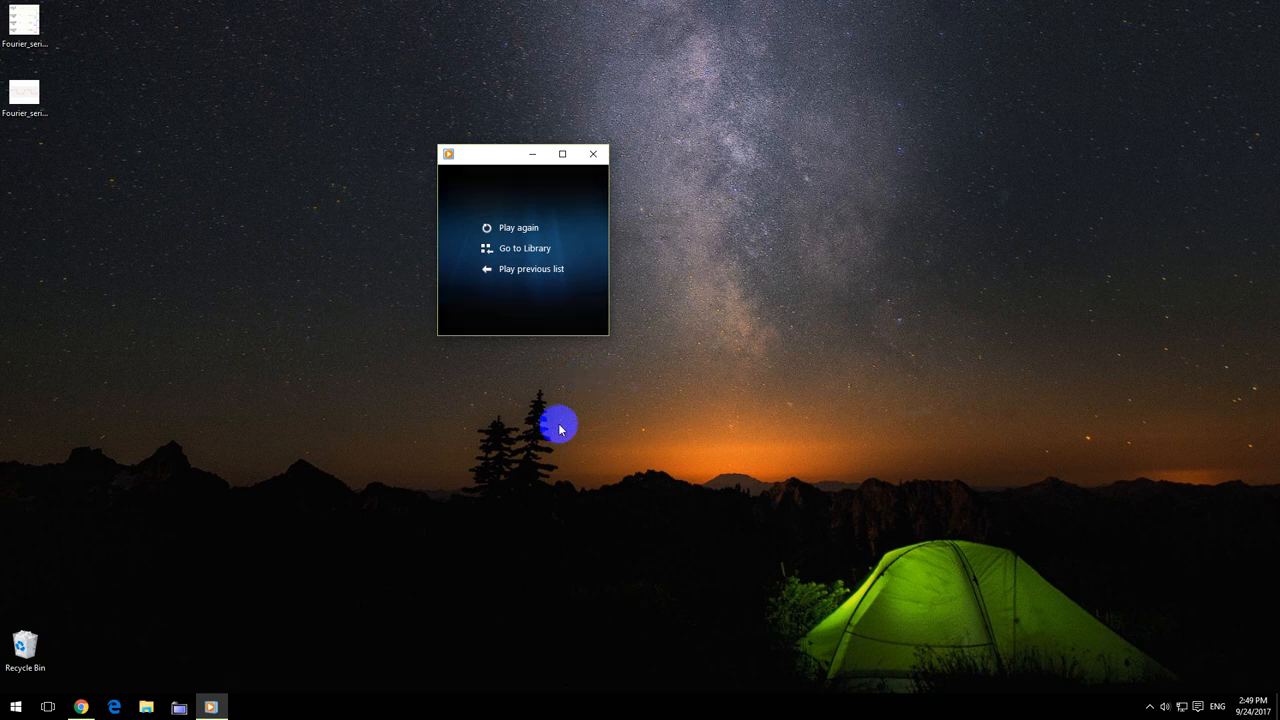
- Play the square-wave circles animation, pause it partway, then close Windows Media Player
left_click(518, 227)
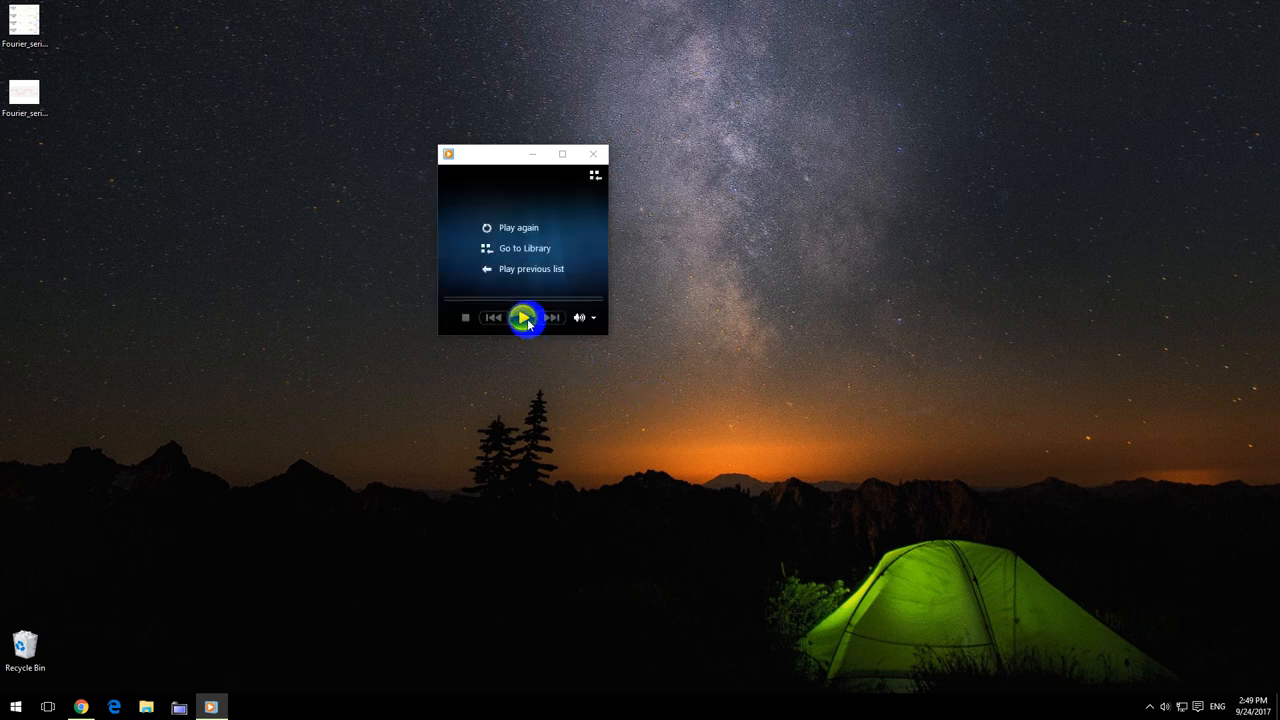
left_click(524, 317)
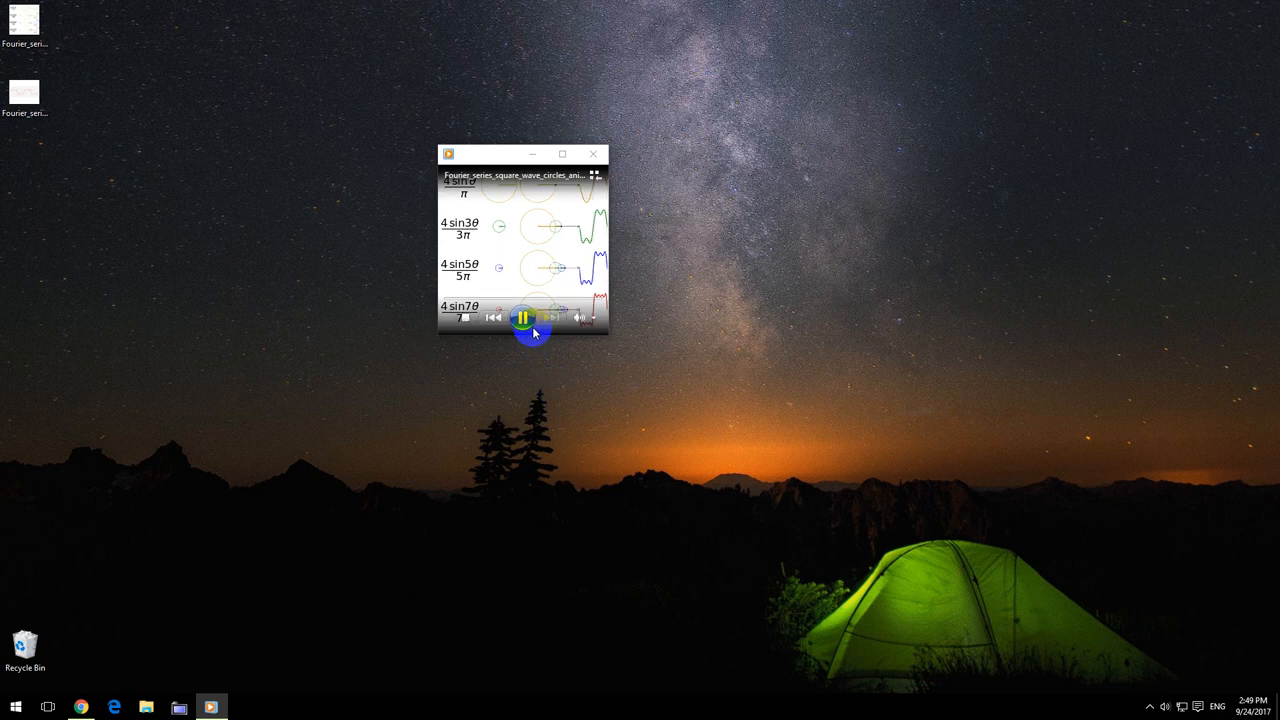
left_click(523, 317)
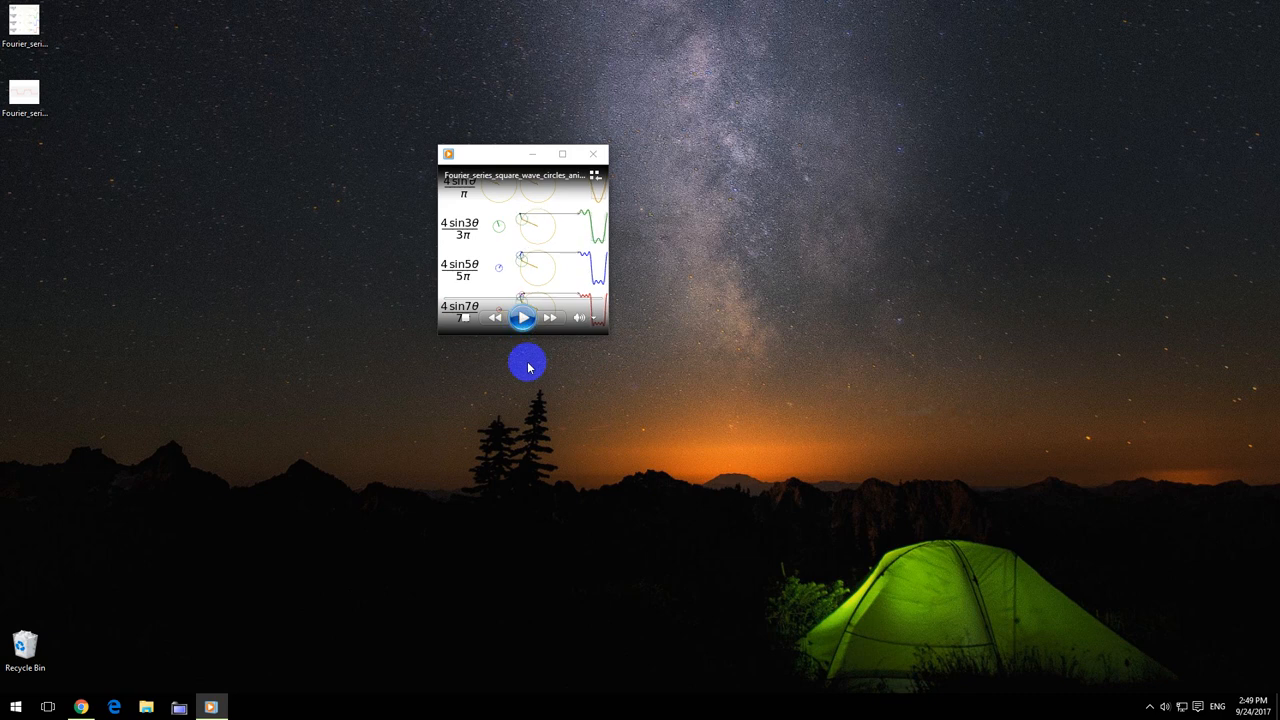
left_click(522, 317)
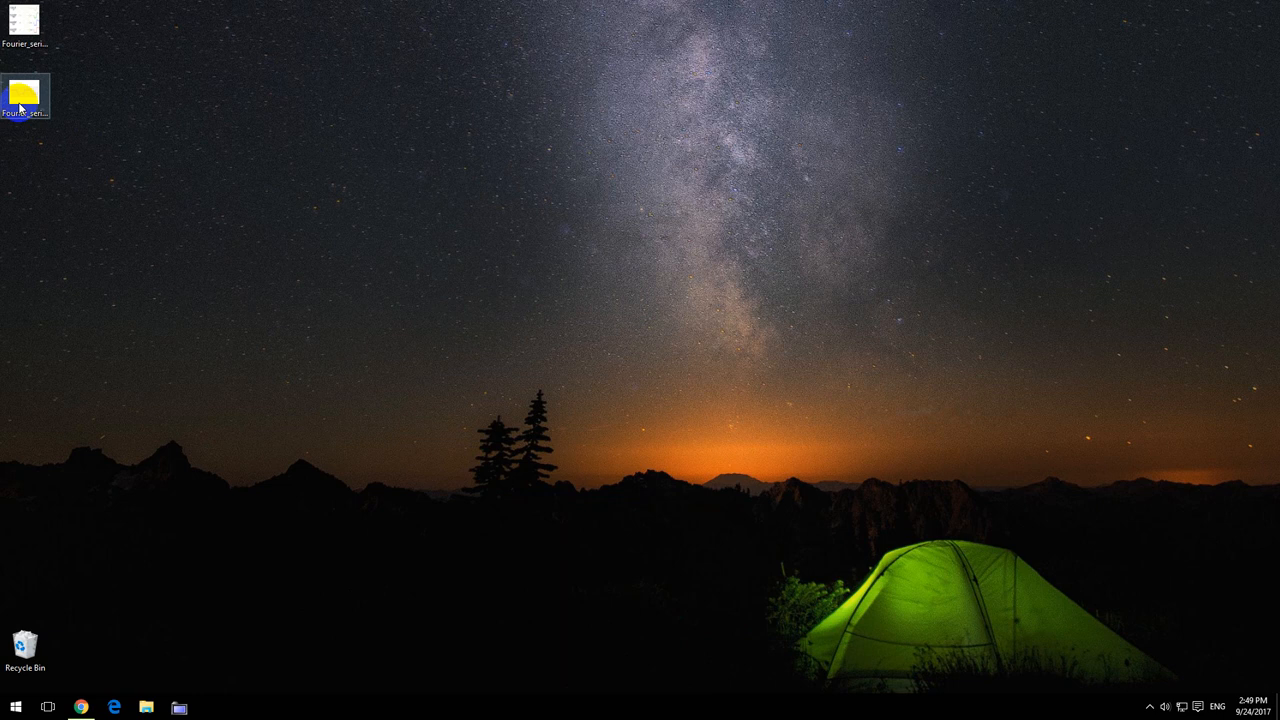
- Open the Fourier series and transform GIF with Windows Media Player from the open-with chooser
right_click(24, 95)
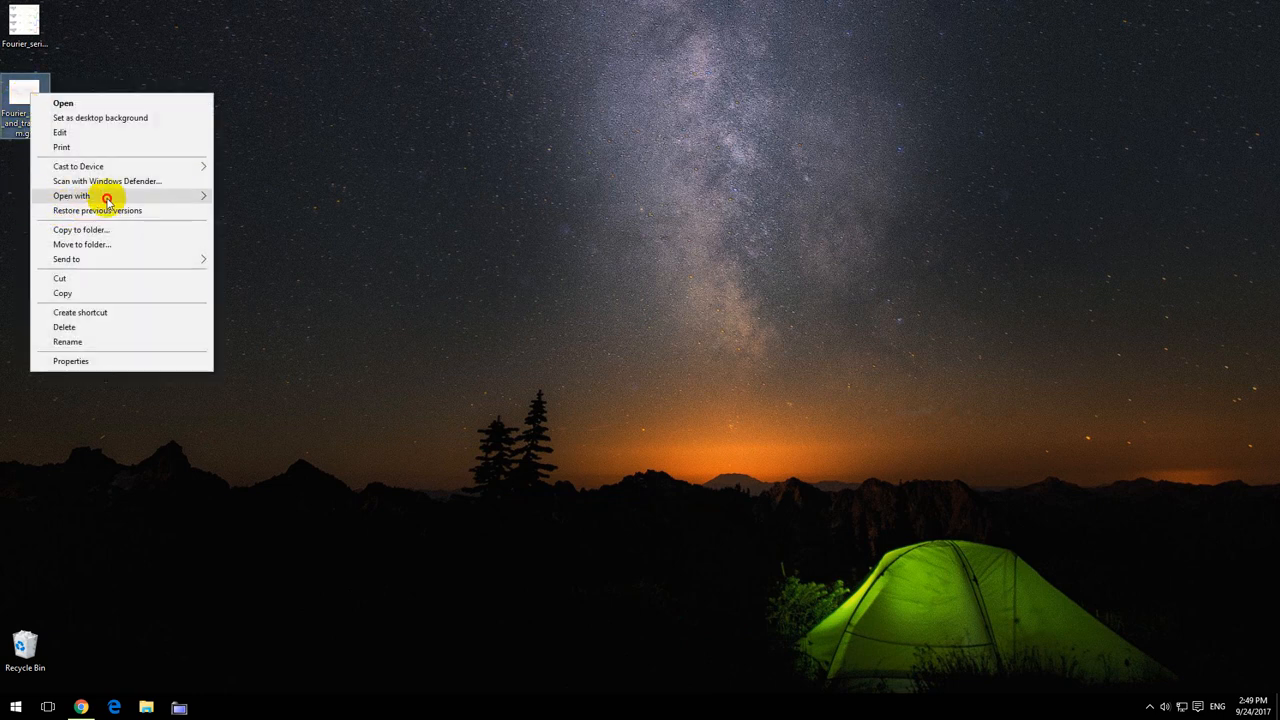
left_click(71, 195)
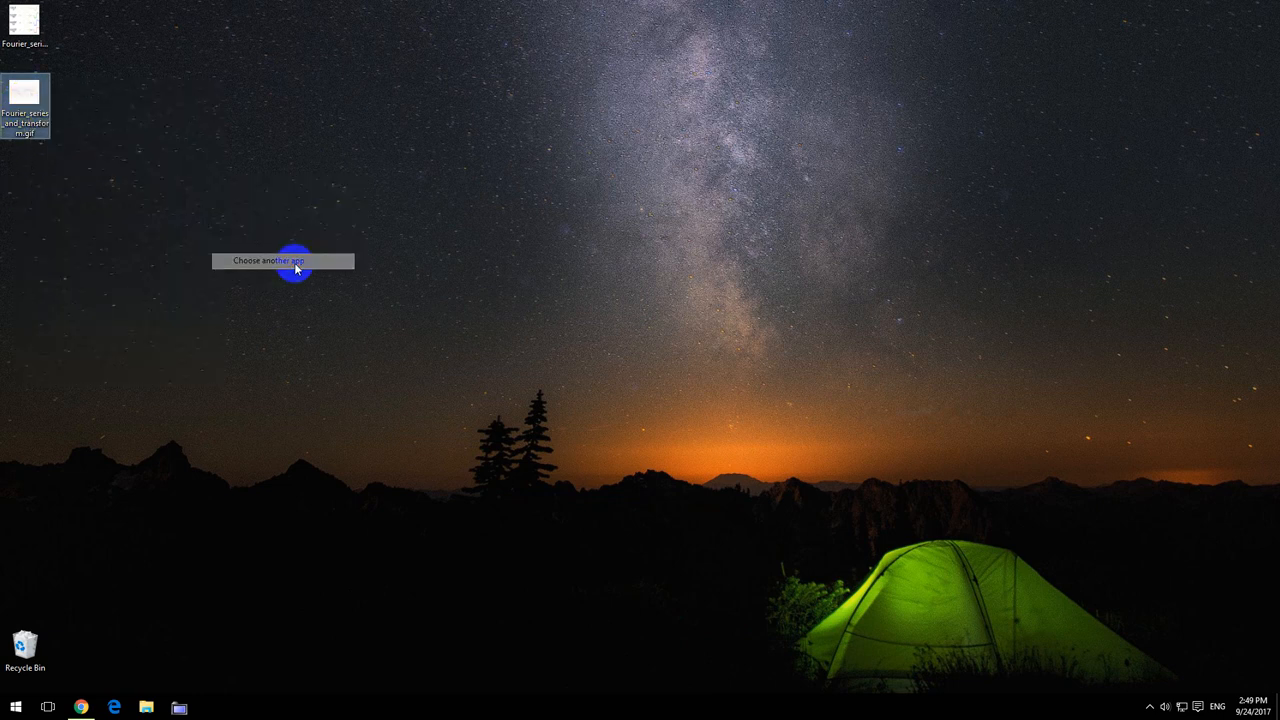
left_click(267, 260)
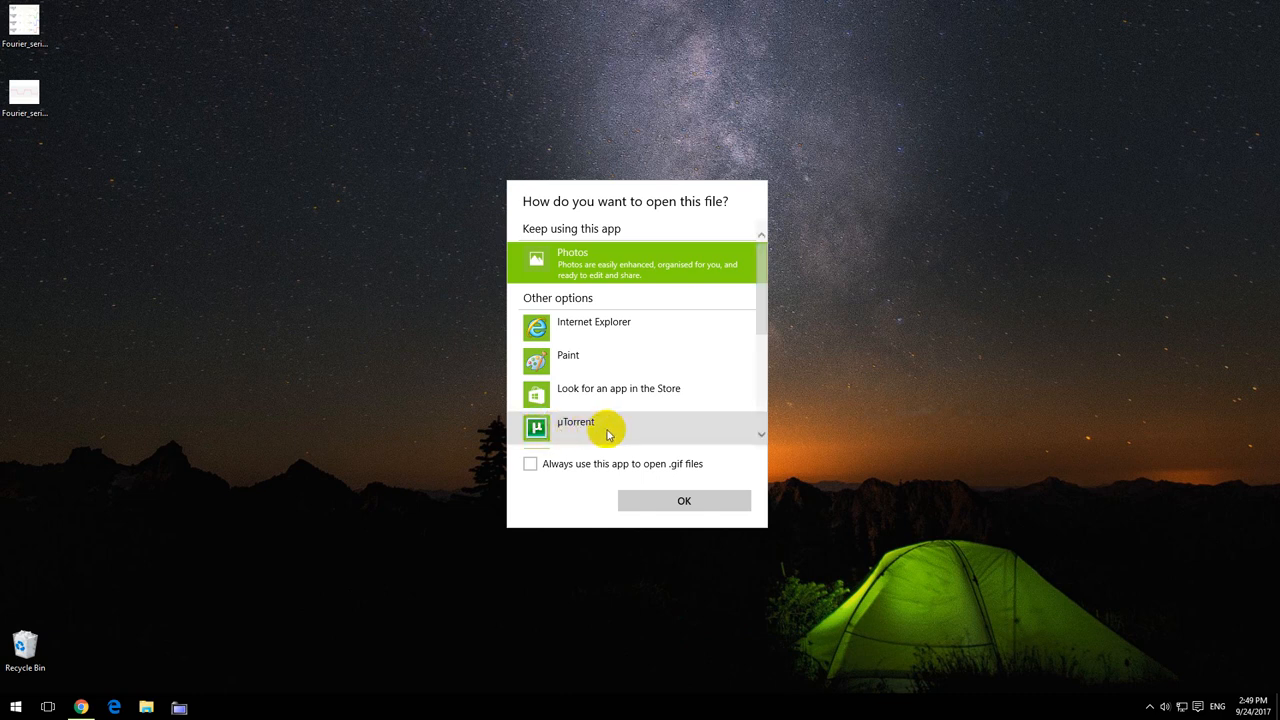
scroll("down", 3)
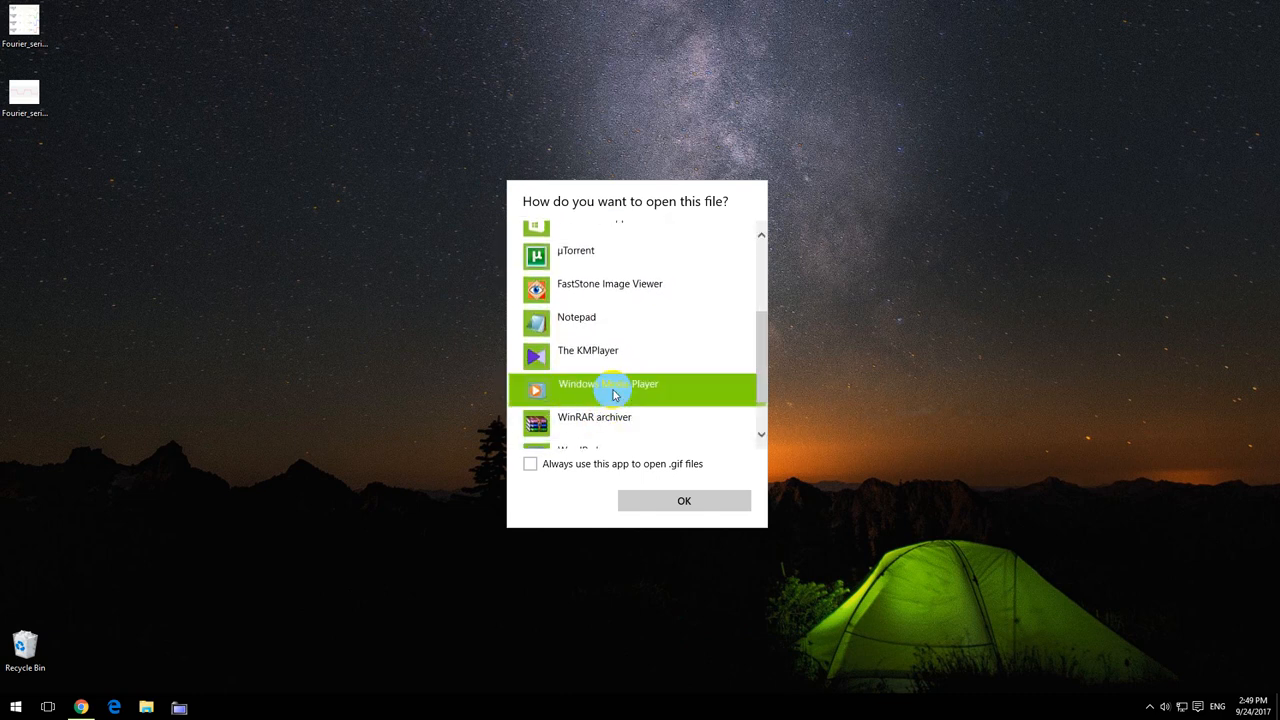
left_click(684, 500)
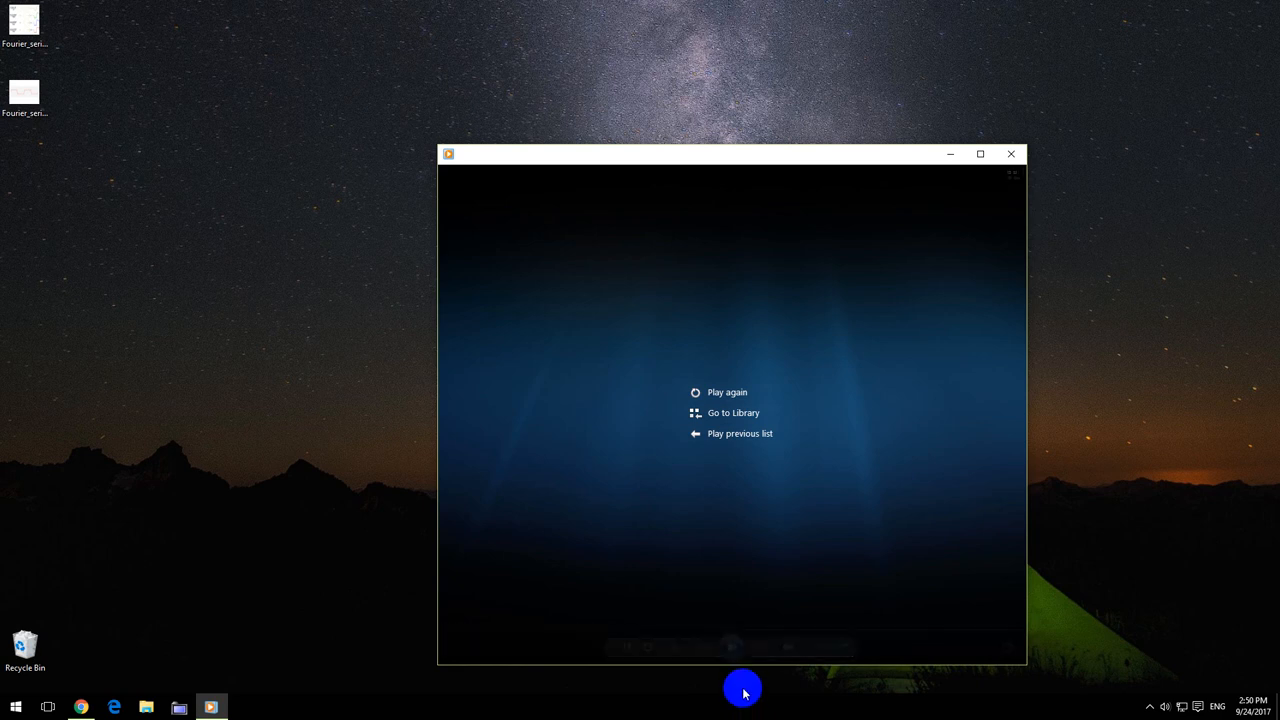
- Play the Fourier transform animation and pause it partway through at 00:04
left_click(727, 392)
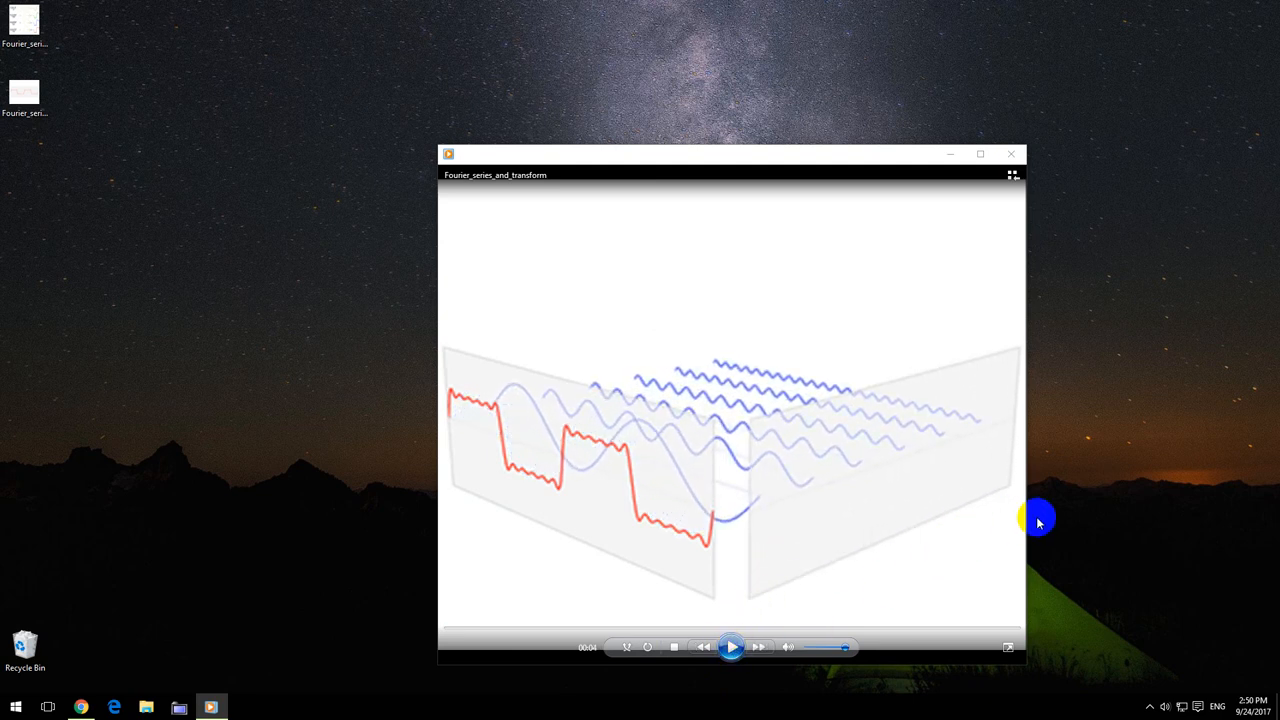
left_click(731, 647)
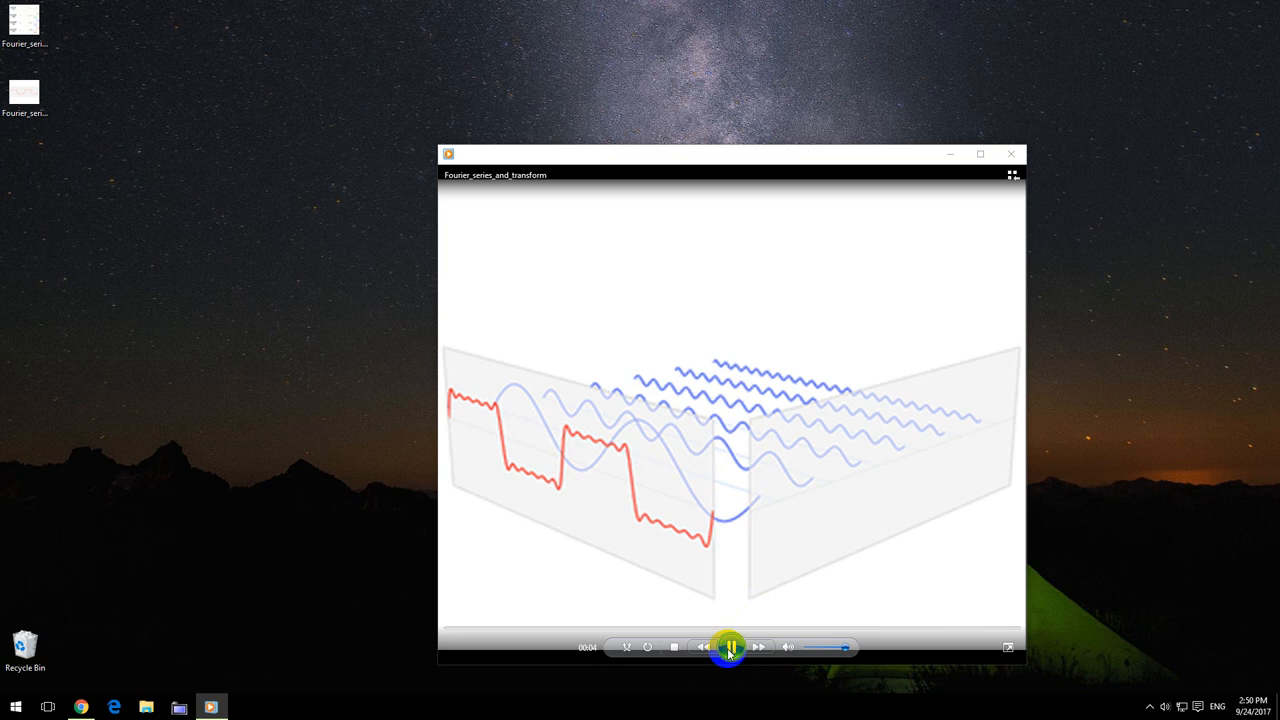